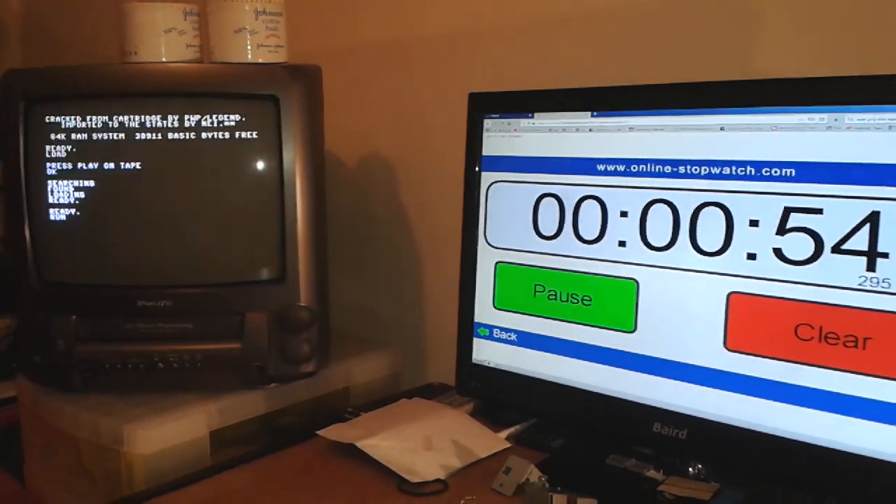
Step: Pause the running stopwatch at about 54 seconds as the cassette load ends
click(563, 300)
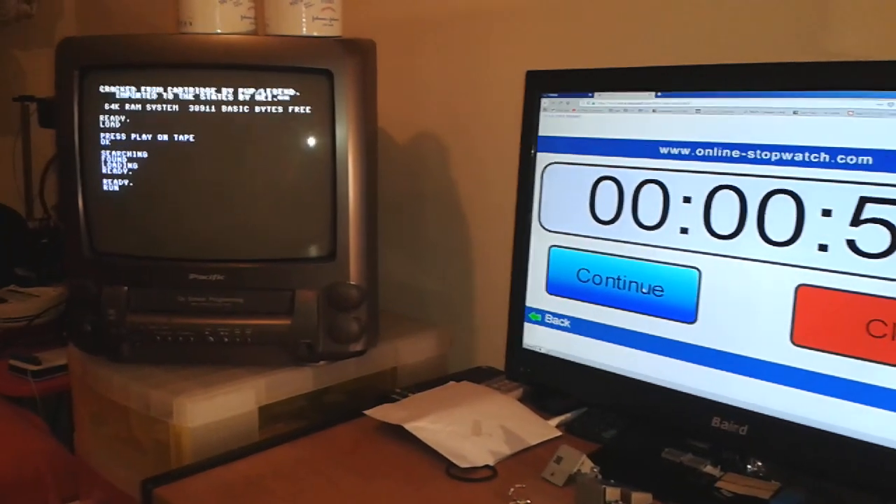